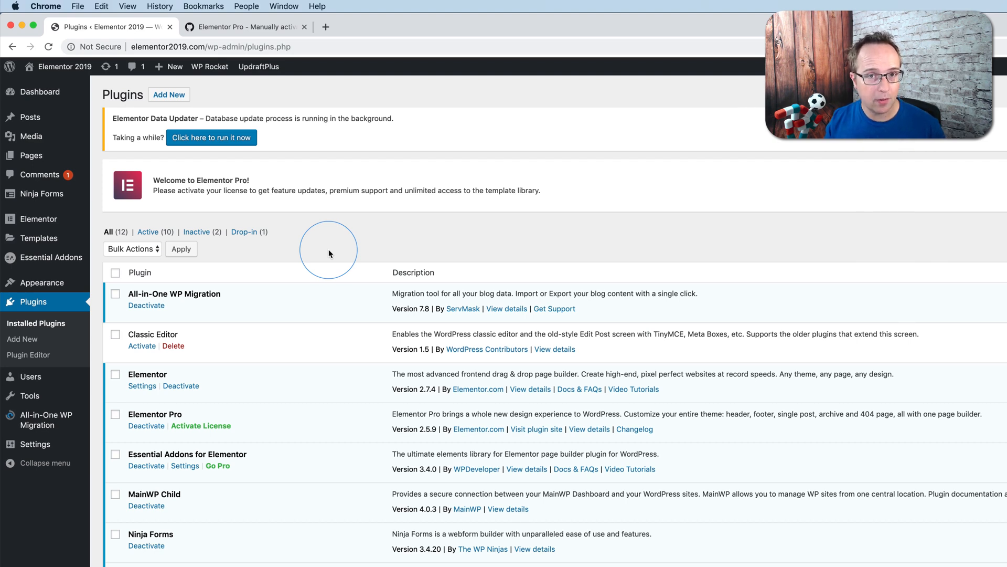
{"action": "mouse_move", "coordinate": [300, 429]}
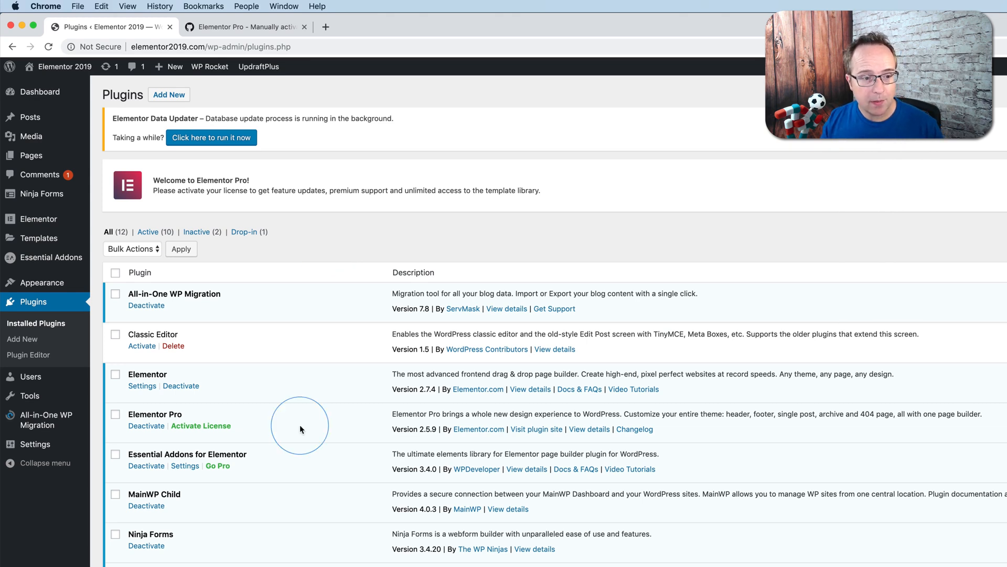
- Note the Elementor Pro version, then activate its license manually with the license key
{"action": "double_click", "coordinate": [422, 429]}
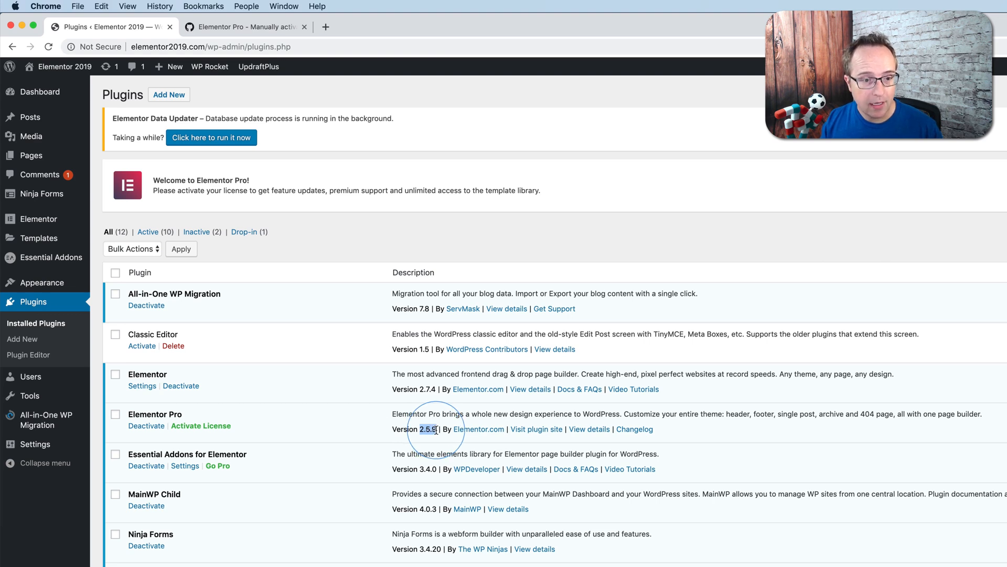
{"action": "mouse_move", "coordinate": [38, 218]}
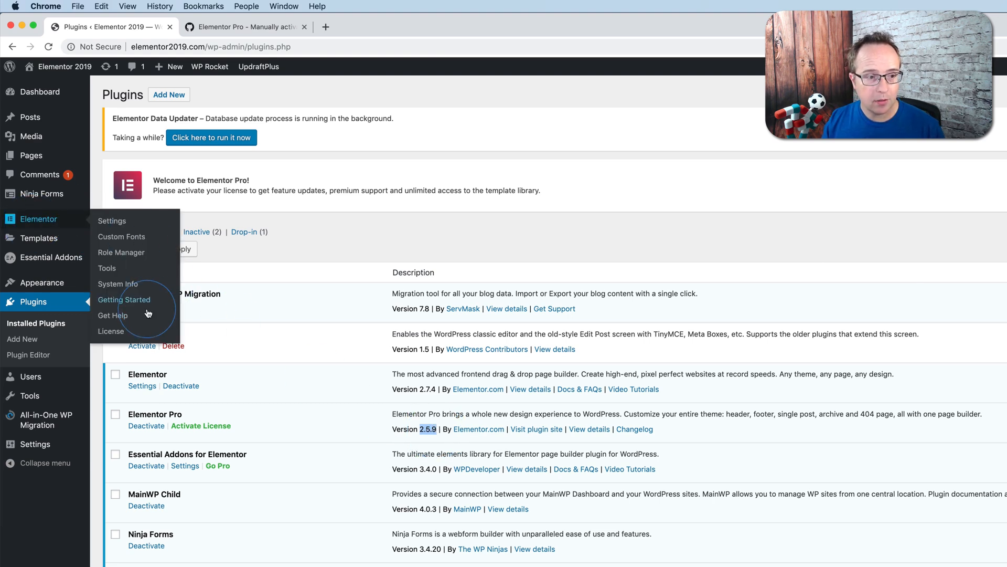
{"action": "left_click", "coordinate": [111, 331]}
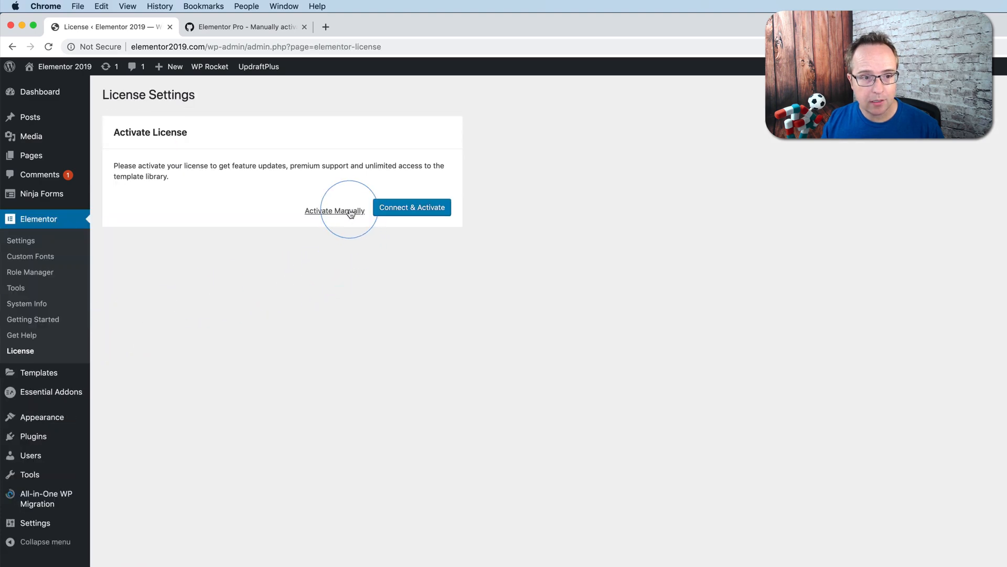
{"action": "left_click", "coordinate": [334, 209]}
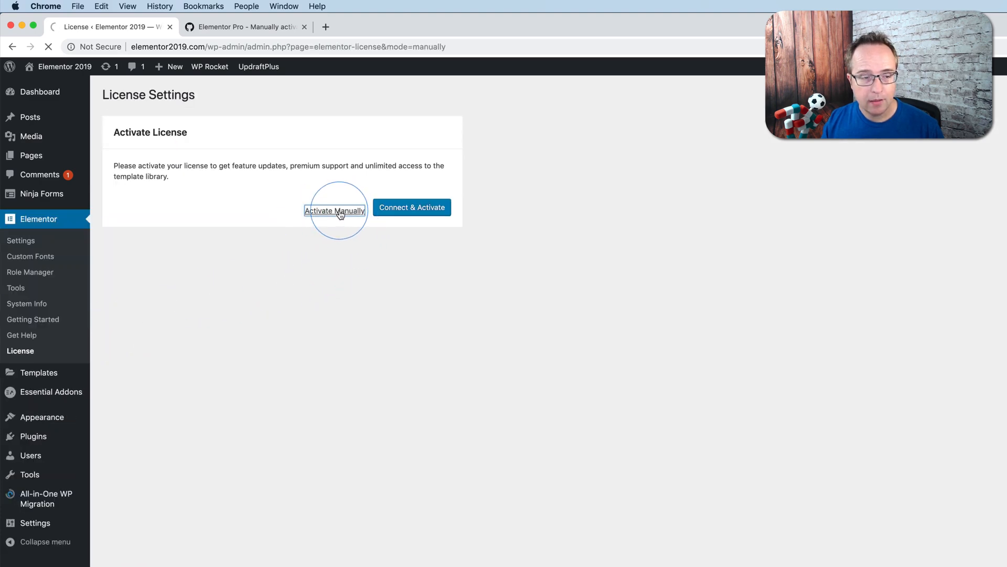
{"action": "left_click", "coordinate": [334, 211]}
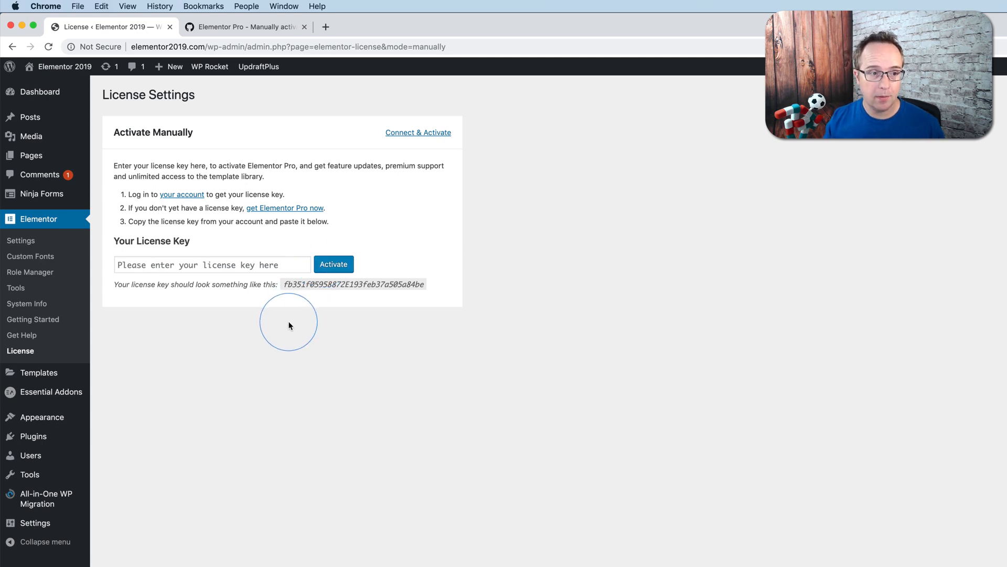
{"action": "left_click", "coordinate": [212, 264]}
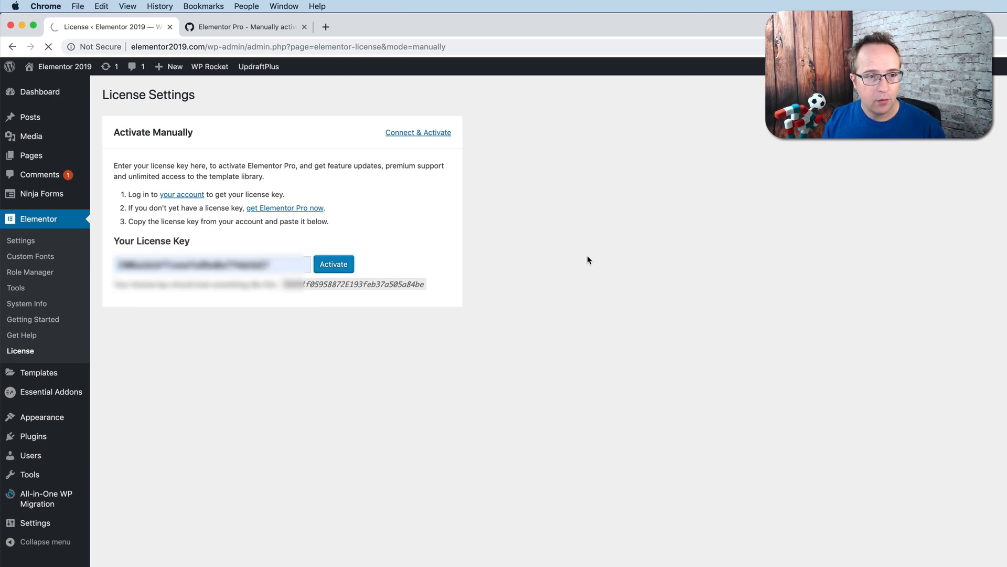
{"action": "left_click", "coordinate": [334, 264]}
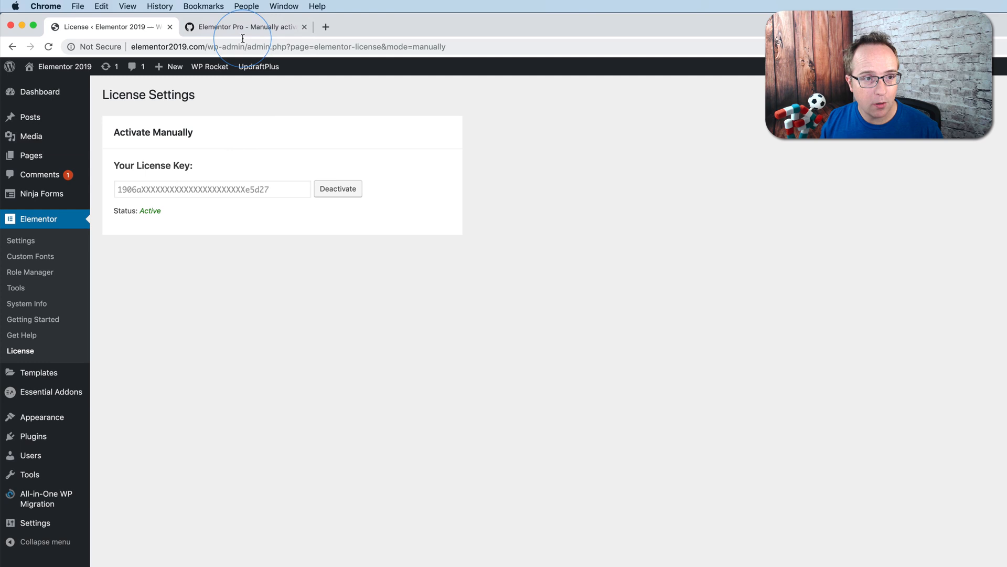
- Scroll GitHub issue #8667 to the description quoting the mode=manually license URL
{"action": "left_click", "coordinate": [243, 26]}
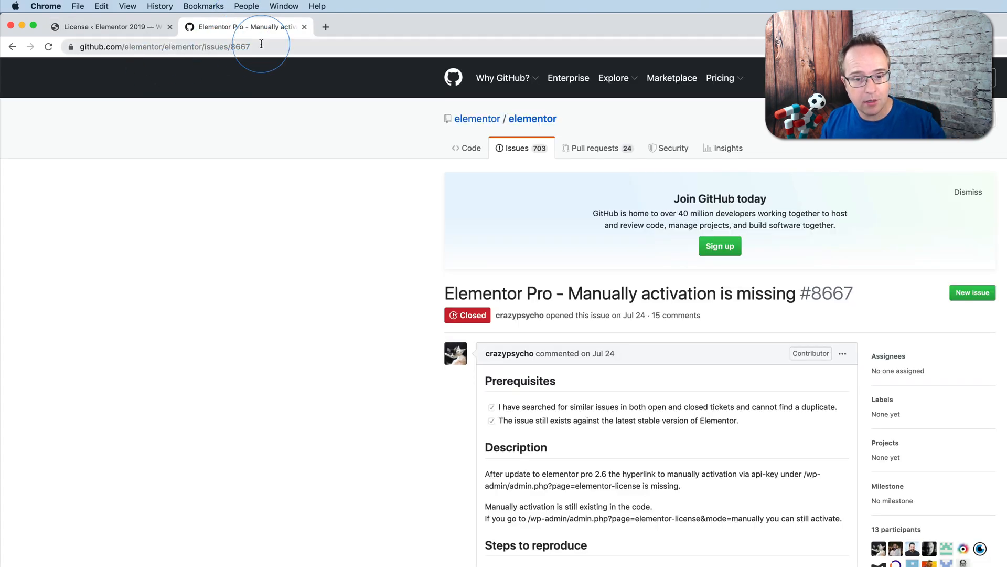
{"action": "scroll", "scroll_direction": "down", "scroll_amount": 3}
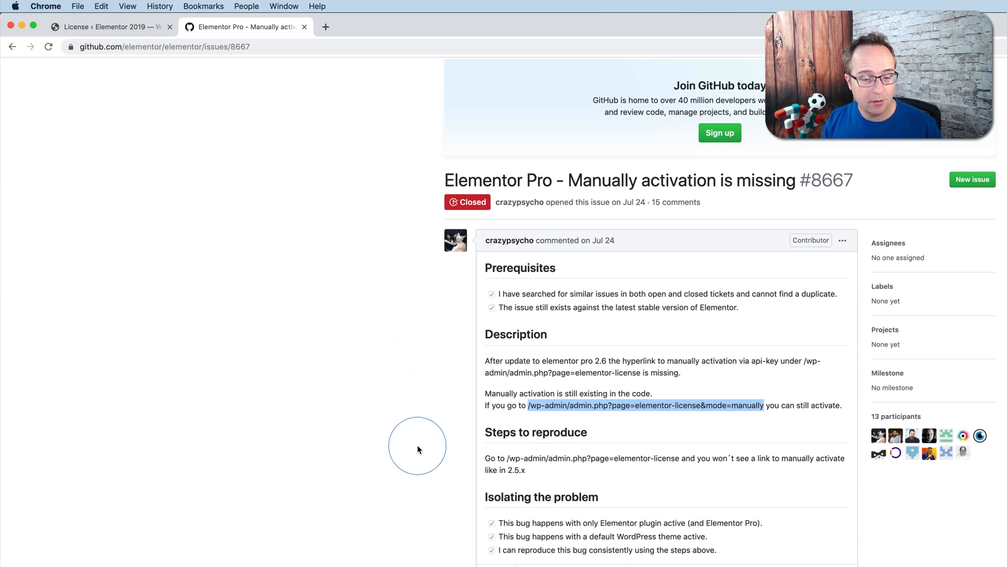
{"action": "scroll", "scroll_direction": "down", "scroll_amount": 3}
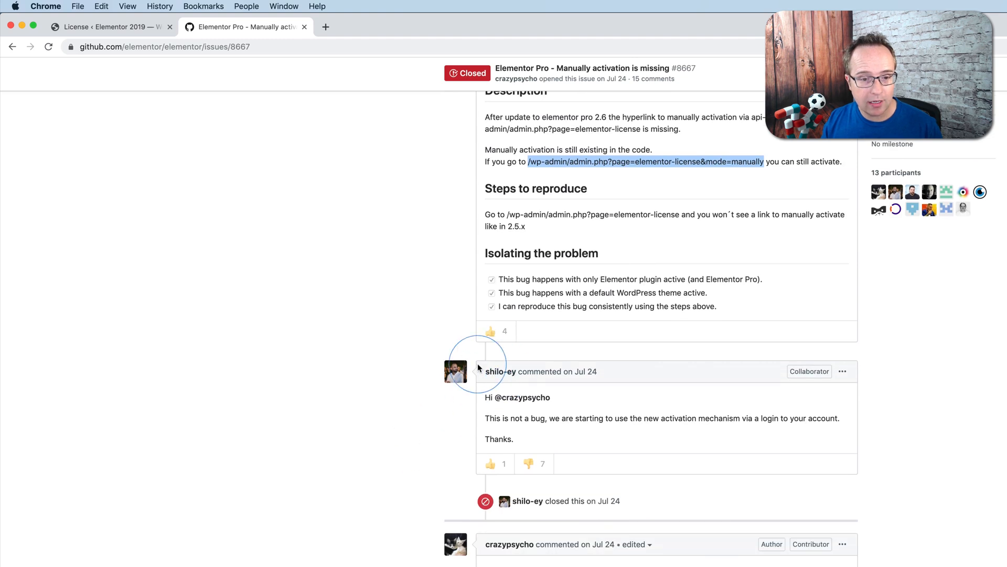
{"action": "mouse_move", "coordinate": [522, 375]}
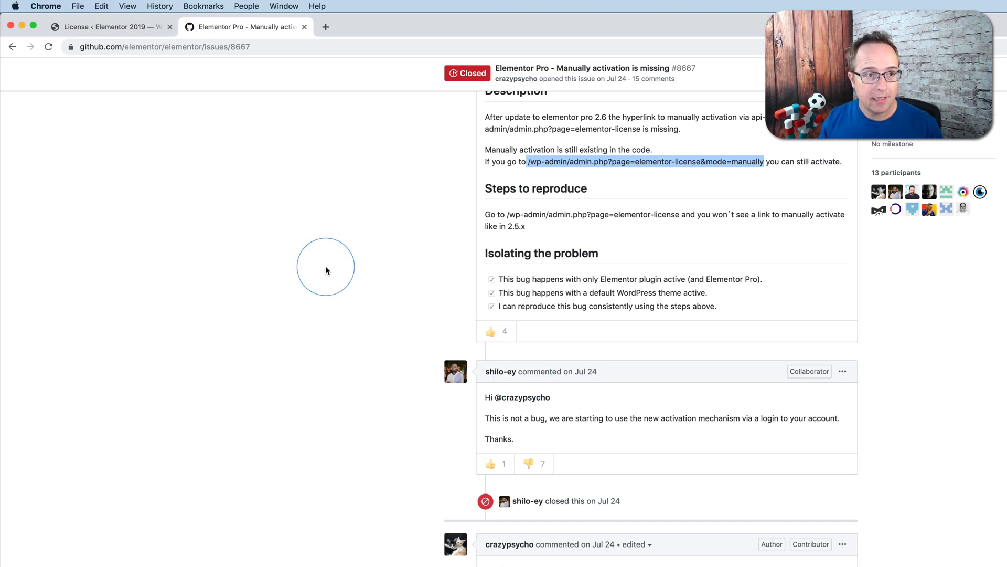
- Run the pending Elementor Data Updater from Installed Plugins, revealing the Elementor Pro 2.7.2 update
{"action": "left_click", "coordinate": [112, 27]}
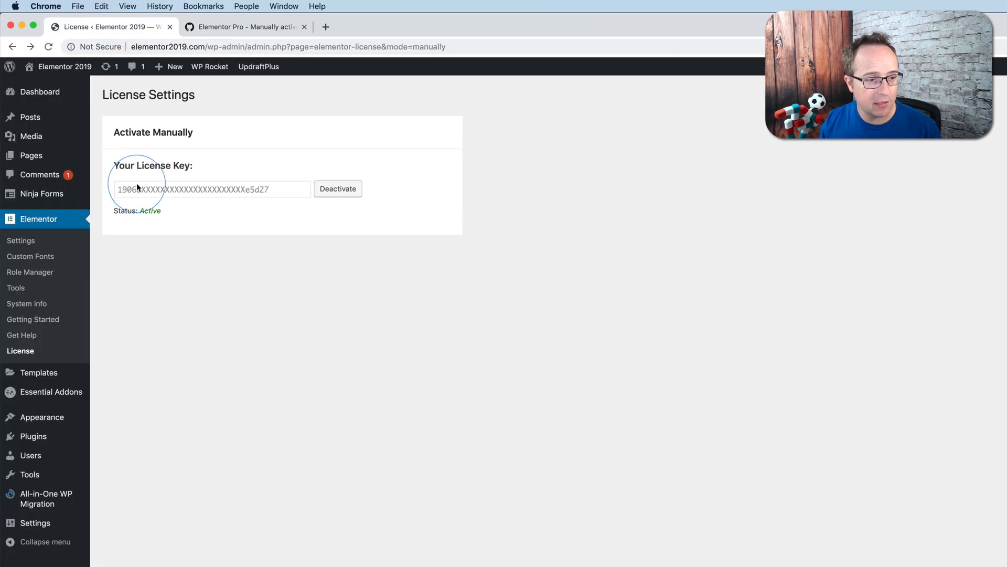
{"action": "mouse_move", "coordinate": [33, 436]}
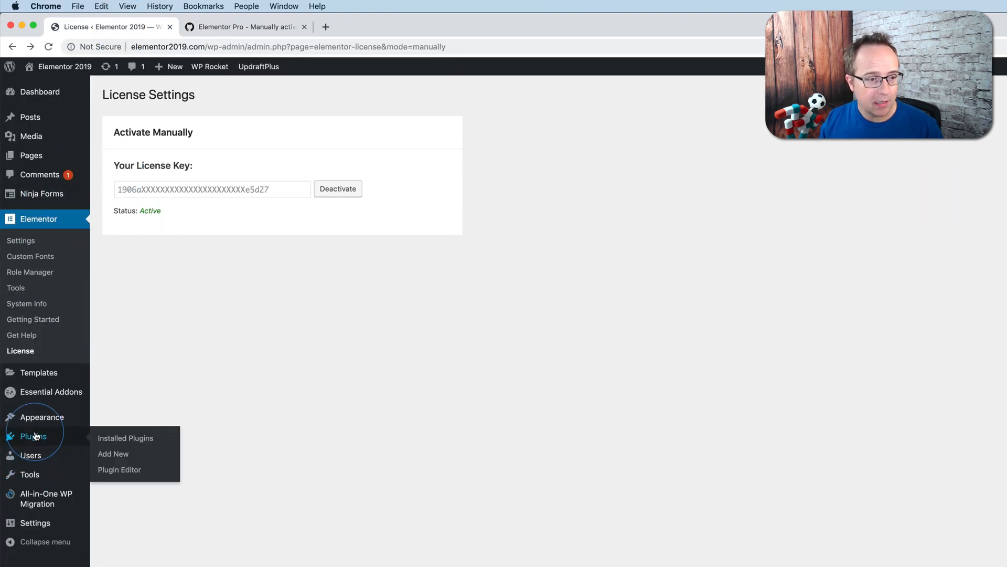
{"action": "left_click", "coordinate": [125, 438]}
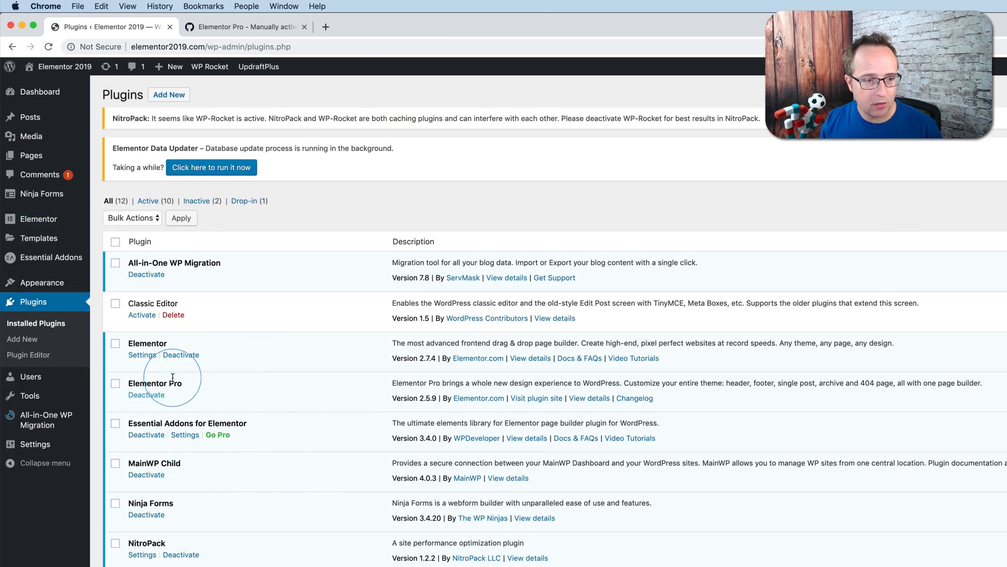
{"action": "mouse_move", "coordinate": [249, 140]}
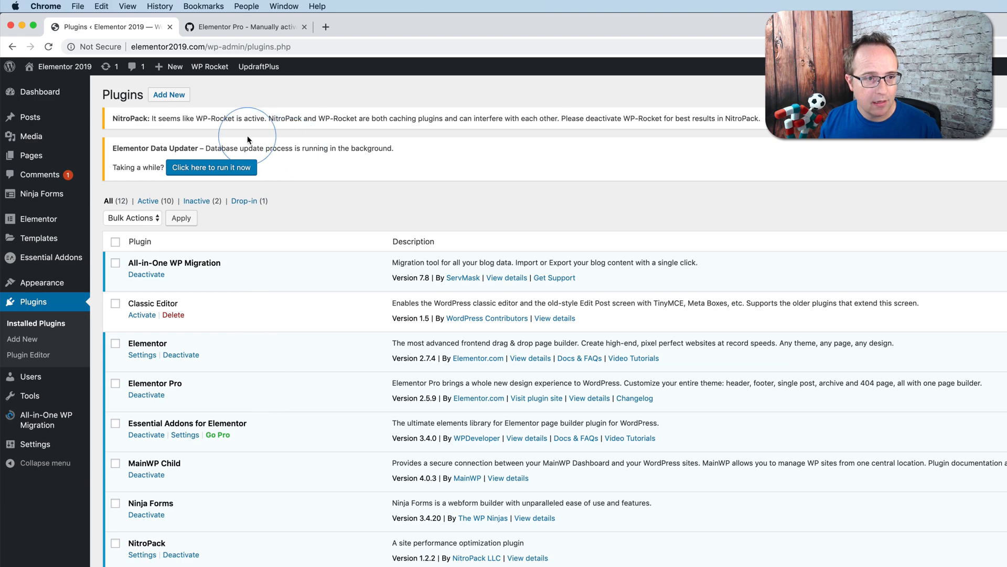
{"action": "left_click", "coordinate": [211, 167]}
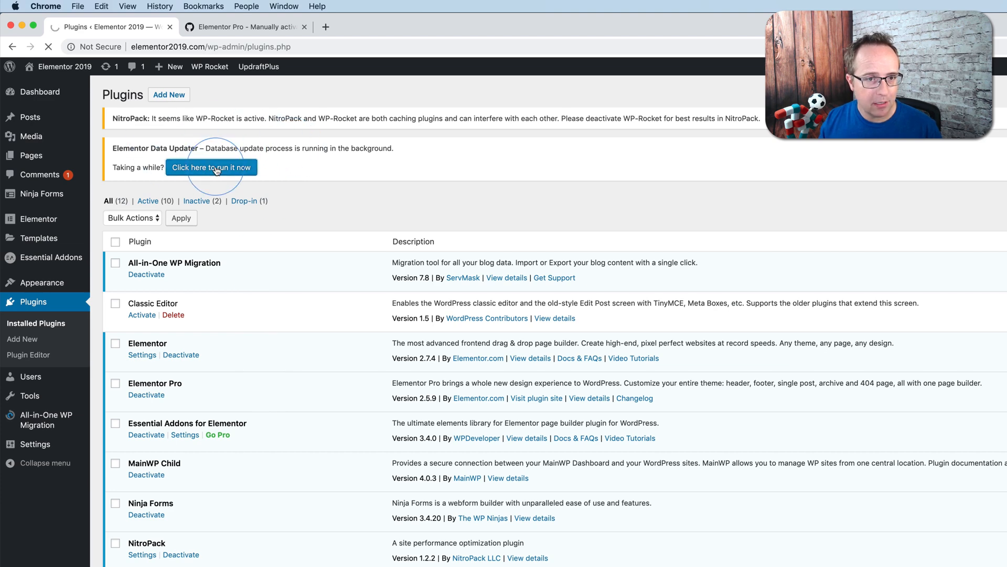
{"action": "left_click", "coordinate": [210, 167]}
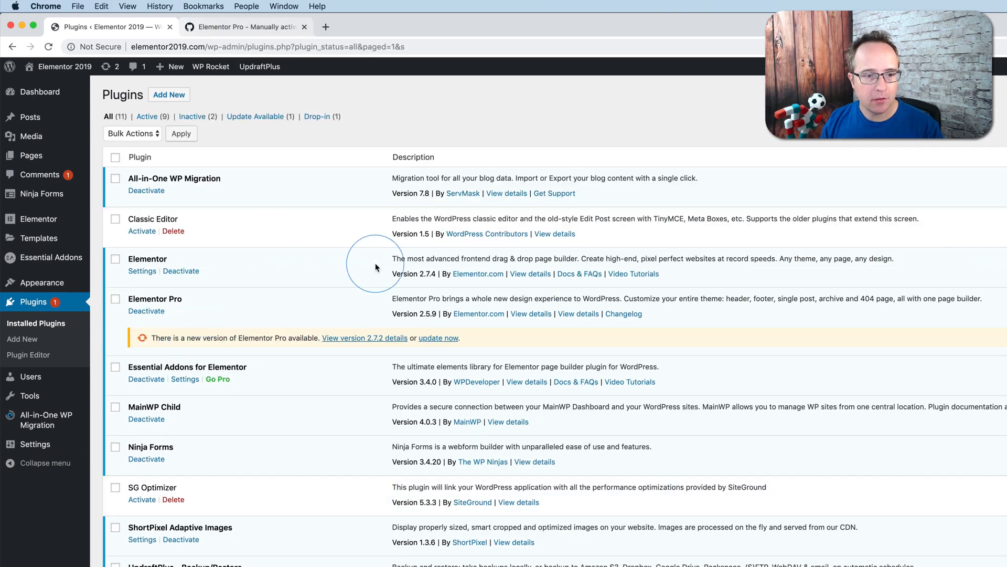
{"action": "mouse_move", "coordinate": [440, 341]}
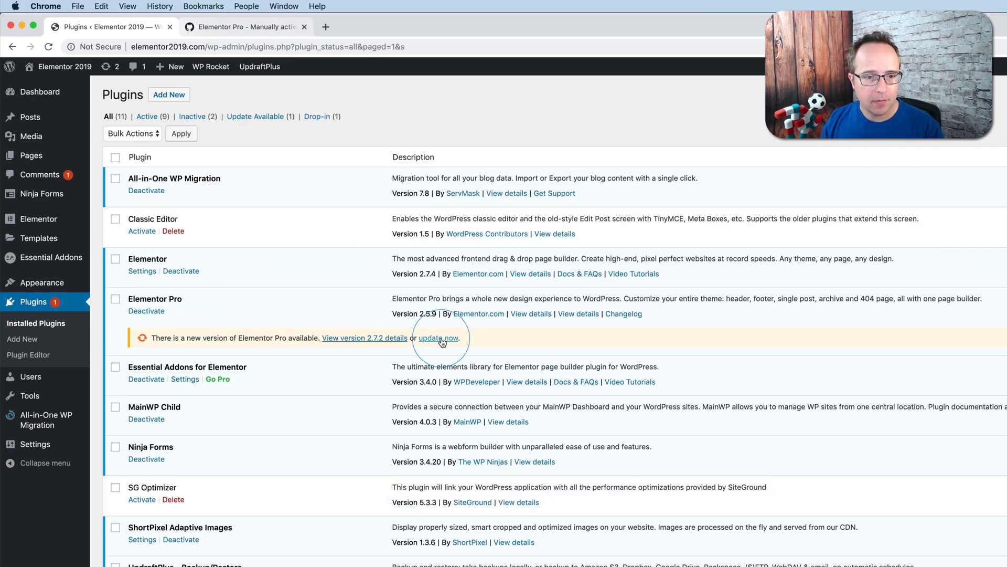
- Update Elementor Pro to 2.7.2, then disconnect its license on the Elementor License page
{"action": "left_click", "coordinate": [438, 338]}
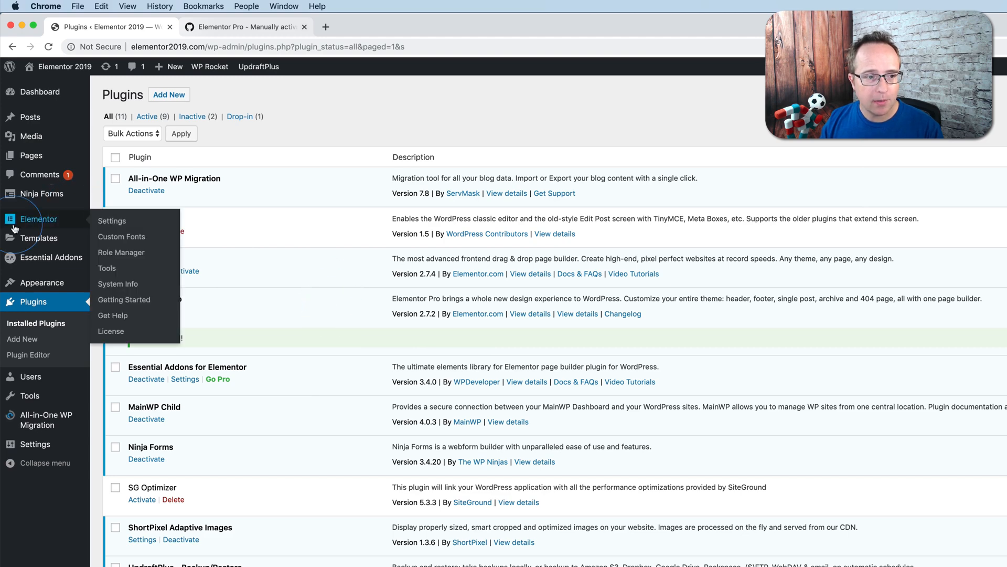
{"action": "left_click", "coordinate": [111, 330]}
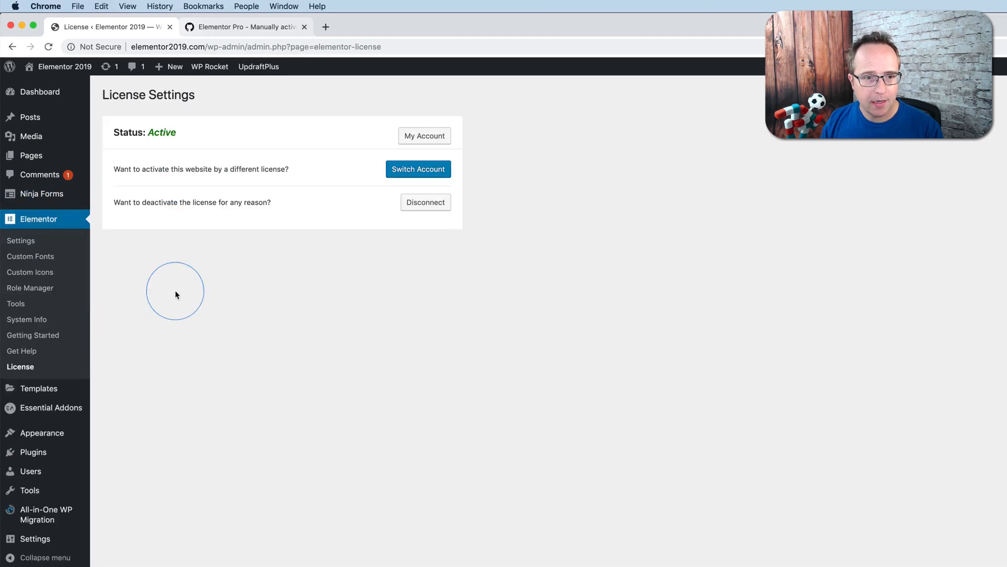
{"action": "left_click", "coordinate": [426, 201]}
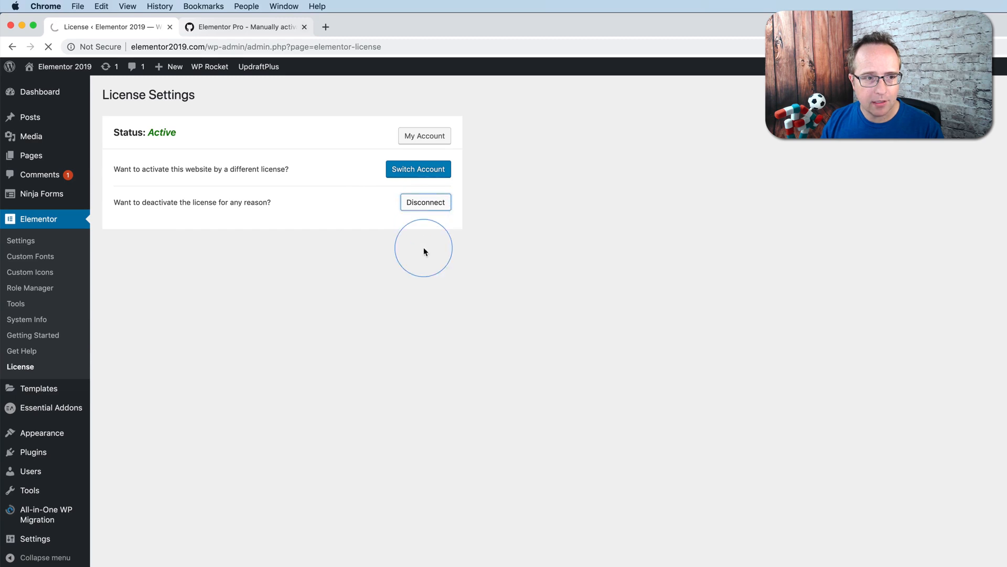
{"action": "left_click", "coordinate": [425, 202]}
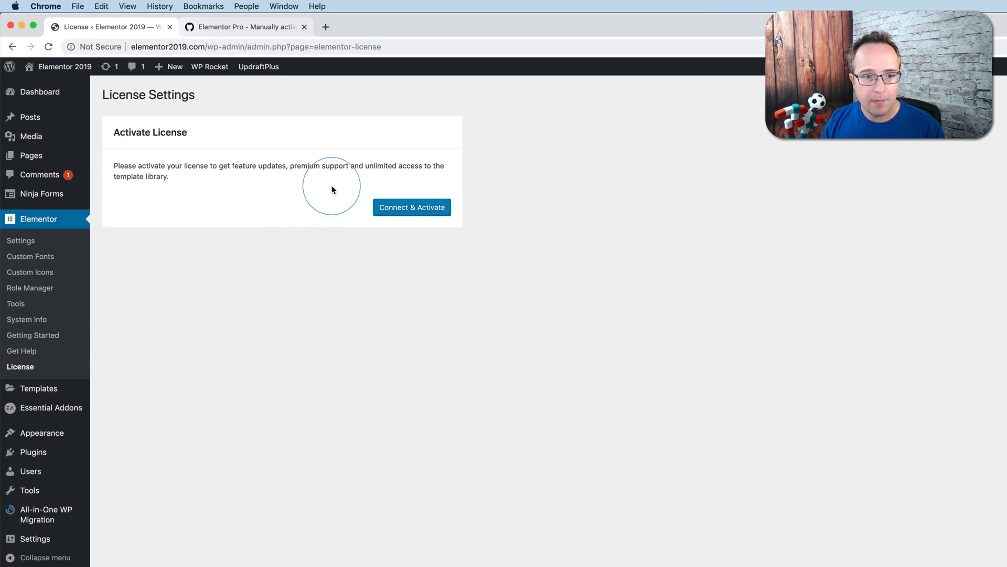
{"action": "mouse_move", "coordinate": [304, 216]}
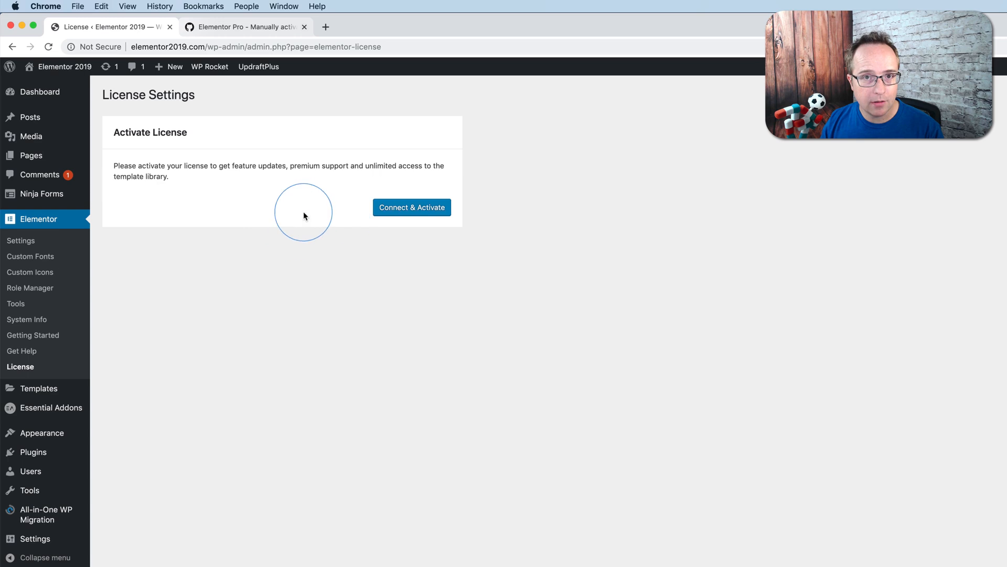
{"action": "mouse_move", "coordinate": [488, 206]}
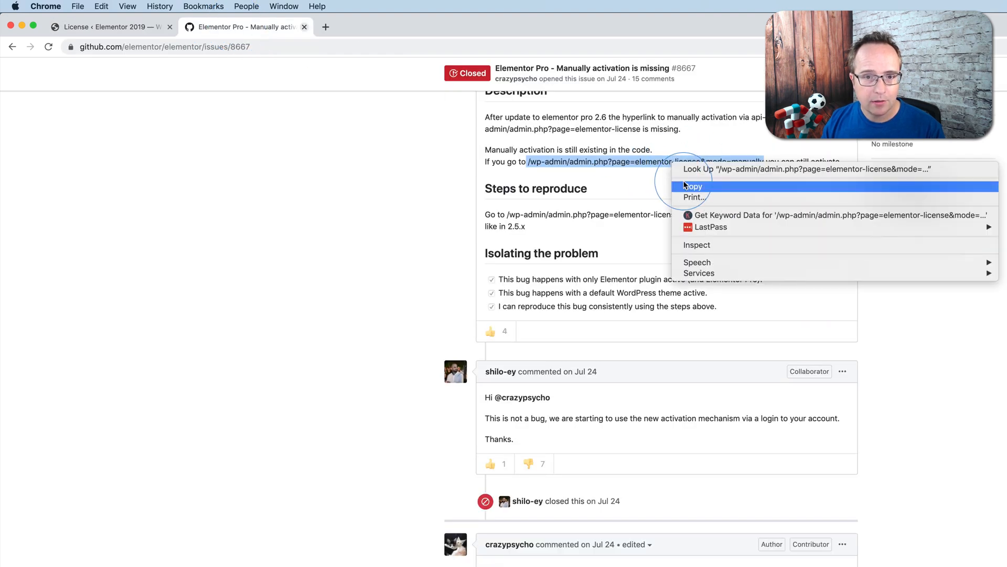
- Activate Elementor Pro 2.7.2 with the license key on the hidden mode=manually license page
{"action": "left_click", "coordinate": [109, 26]}
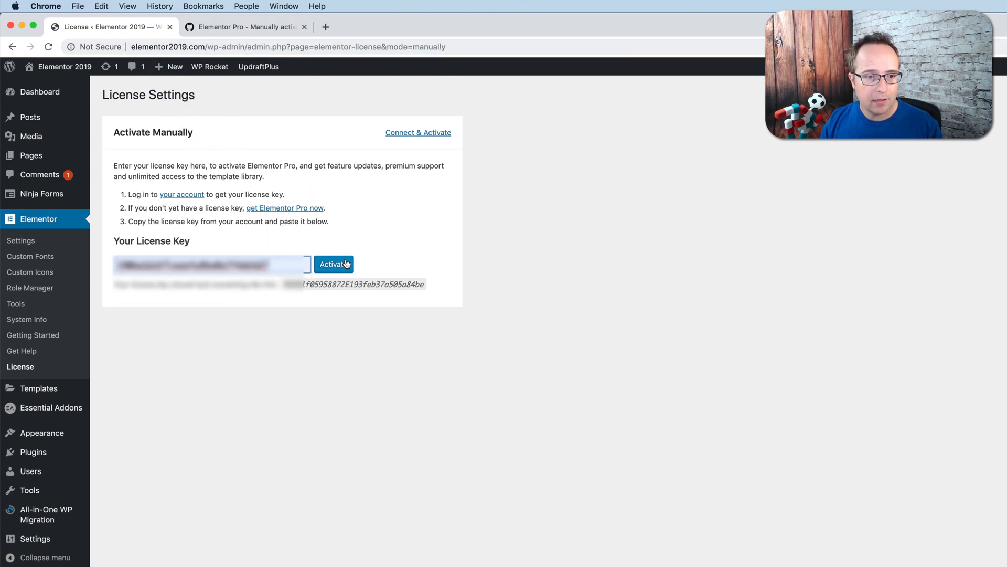
{"action": "left_click", "coordinate": [334, 264]}
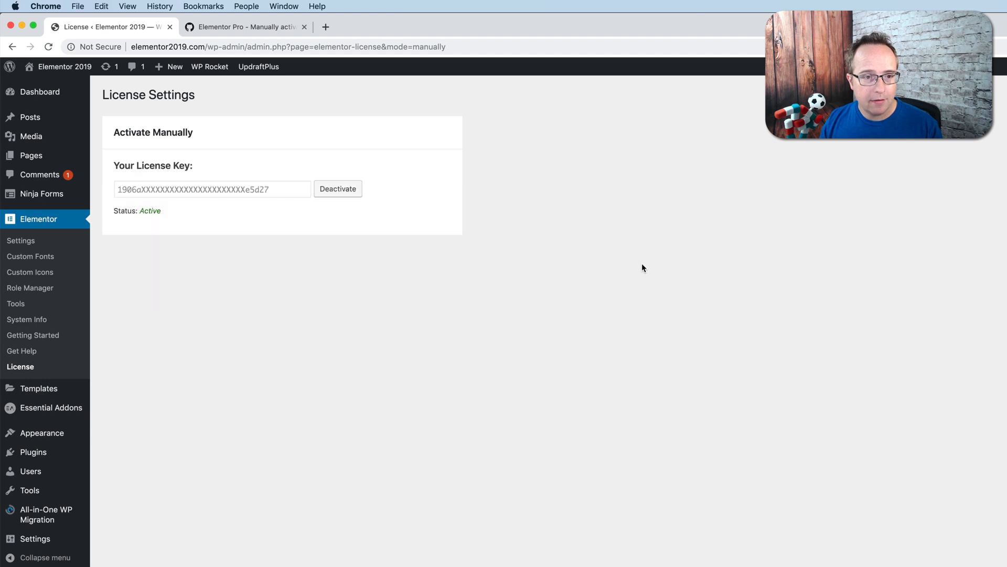
{"action": "left_click", "coordinate": [641, 264]}
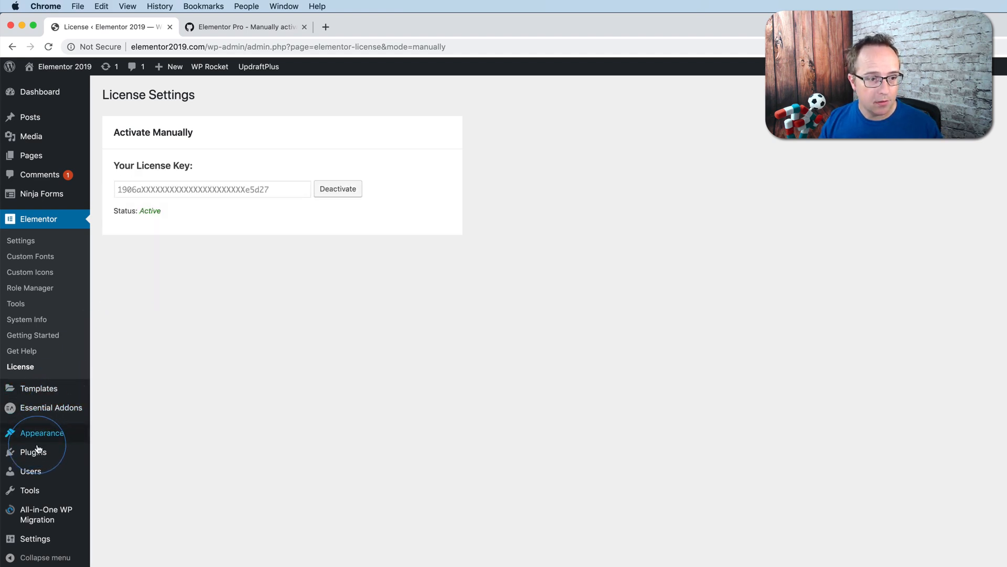
- Confirm Elementor Pro shows version 2.7.2 in Installed Plugins and open its Changelog
{"action": "left_click", "coordinate": [33, 451]}
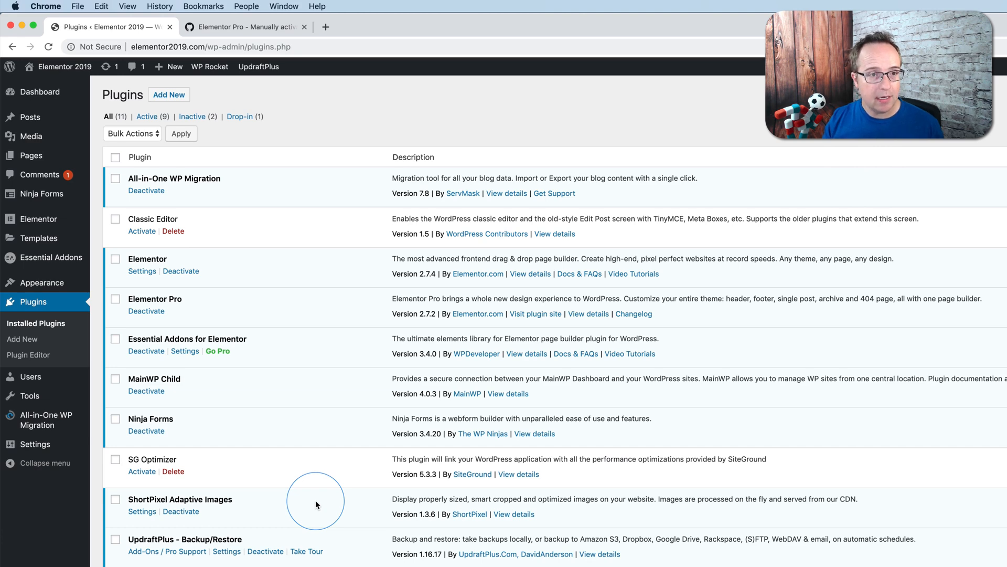
{"action": "left_click", "coordinate": [244, 26]}
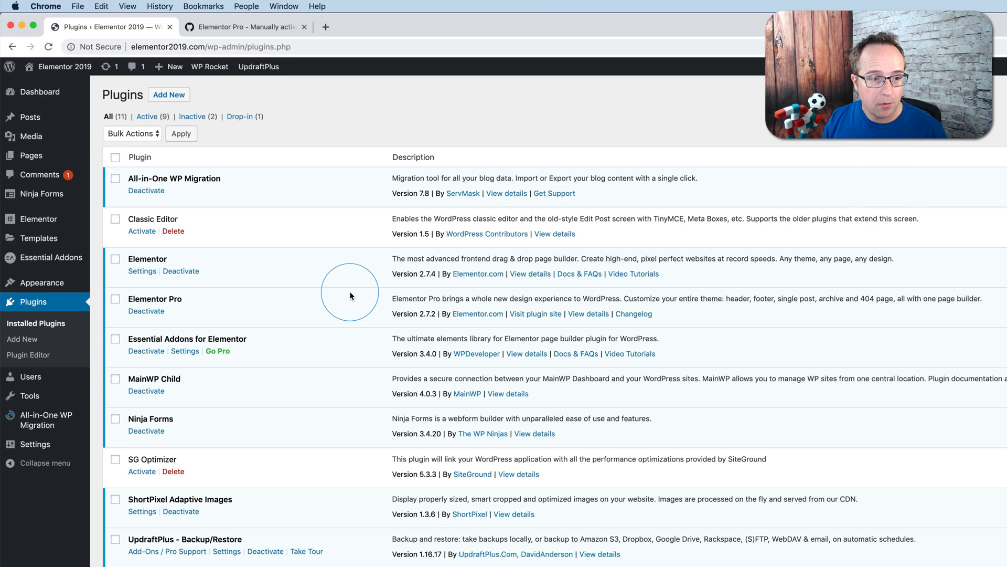
{"action": "left_click", "coordinate": [634, 314]}
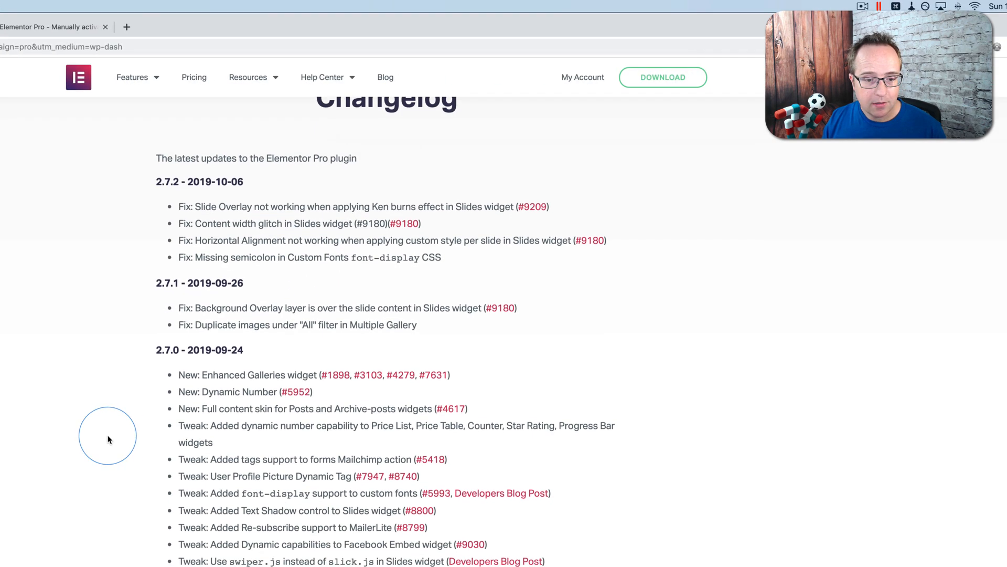
- Search the Elementor Pro changelog for 'manual' and 'activation'
{"action": "scroll", "scroll_direction": "down", "scroll_amount": 3}
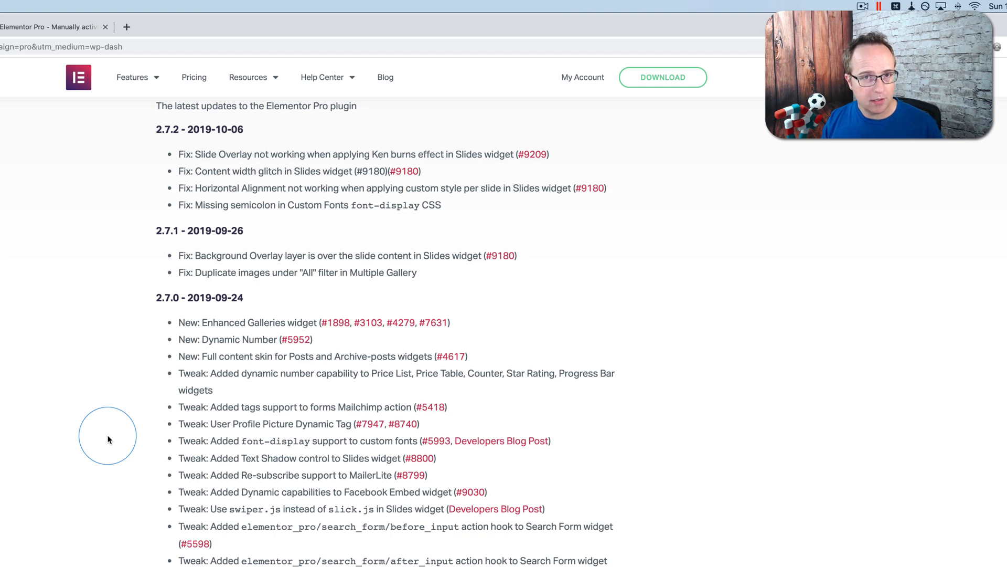
{"action": "type", "text": "manual"}
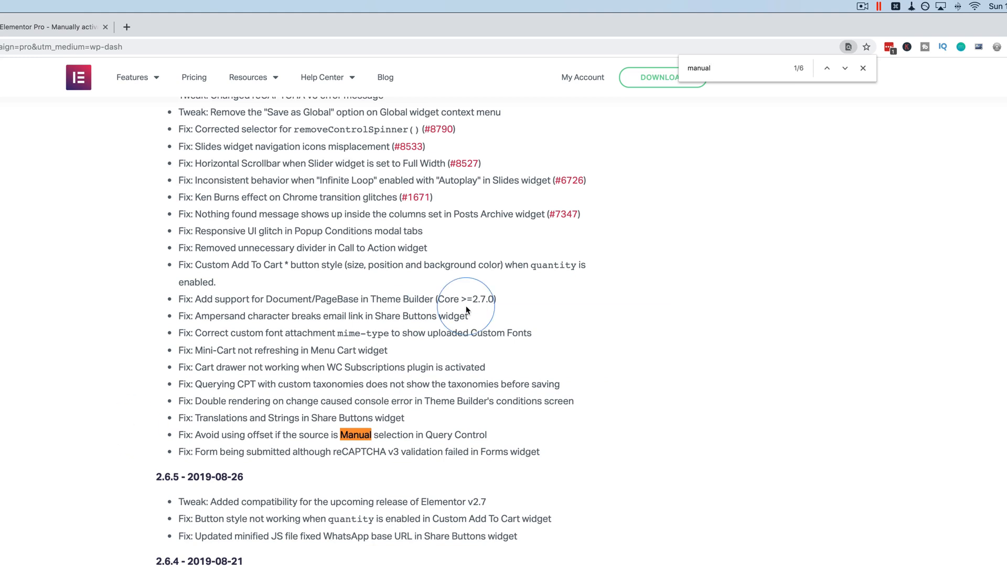
{"action": "type", "text": "activation"}
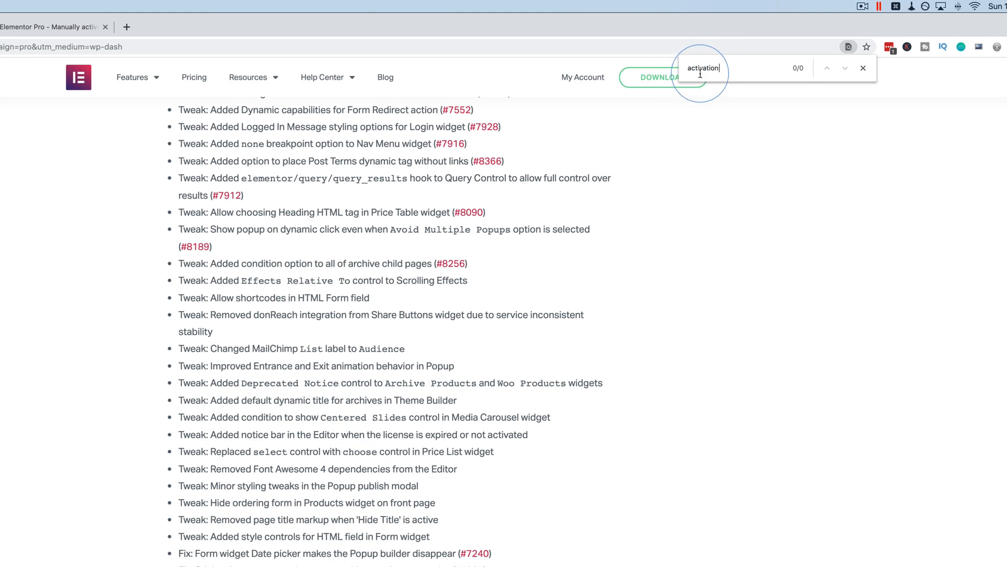
{"action": "type", "text": "manual"}
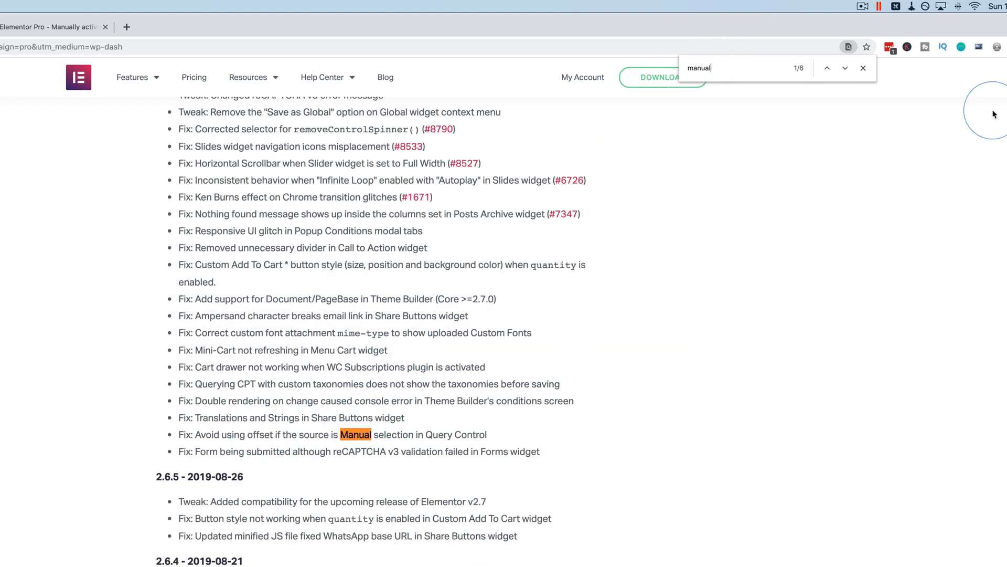
- Step through the six 'manual' matches, then return to the plugins list
{"action": "left_click", "coordinate": [845, 68]}
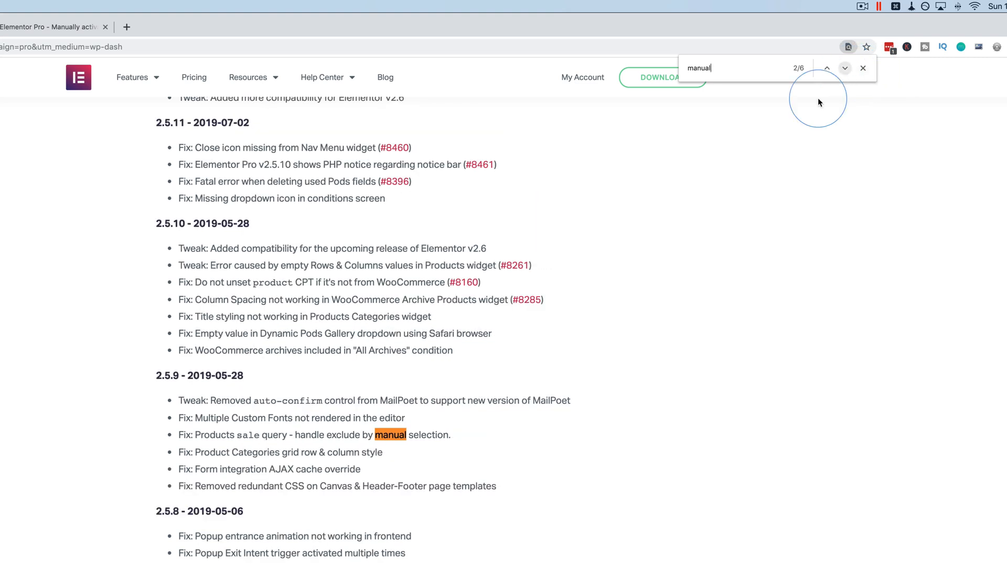
{"action": "left_click", "coordinate": [845, 68]}
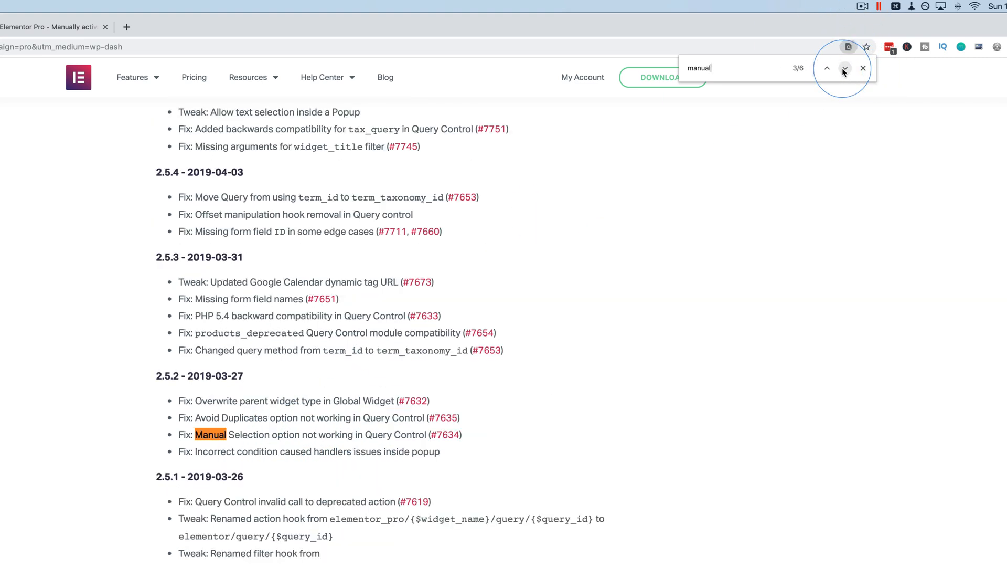
{"action": "left_click", "coordinate": [845, 69]}
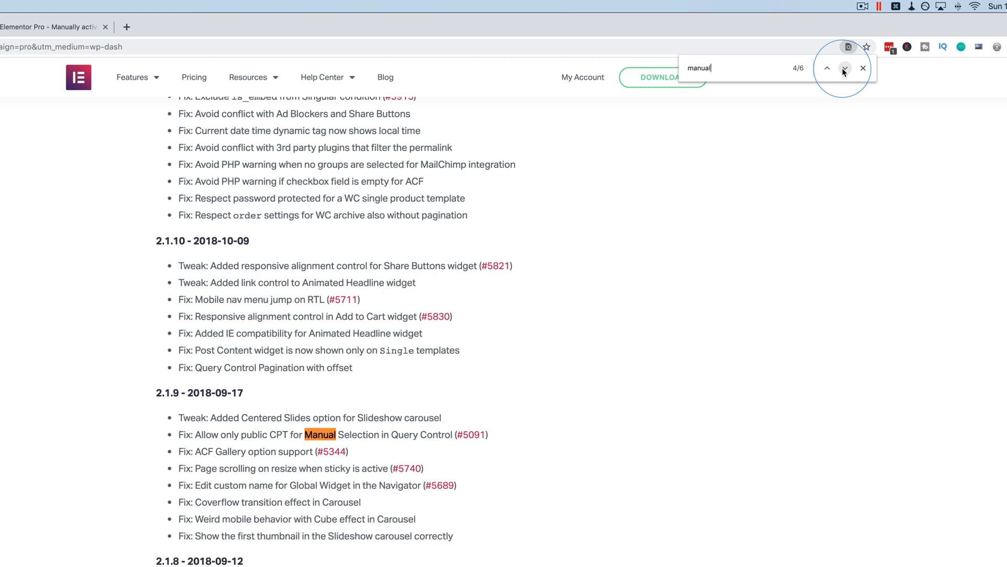
{"action": "left_click", "coordinate": [844, 69]}
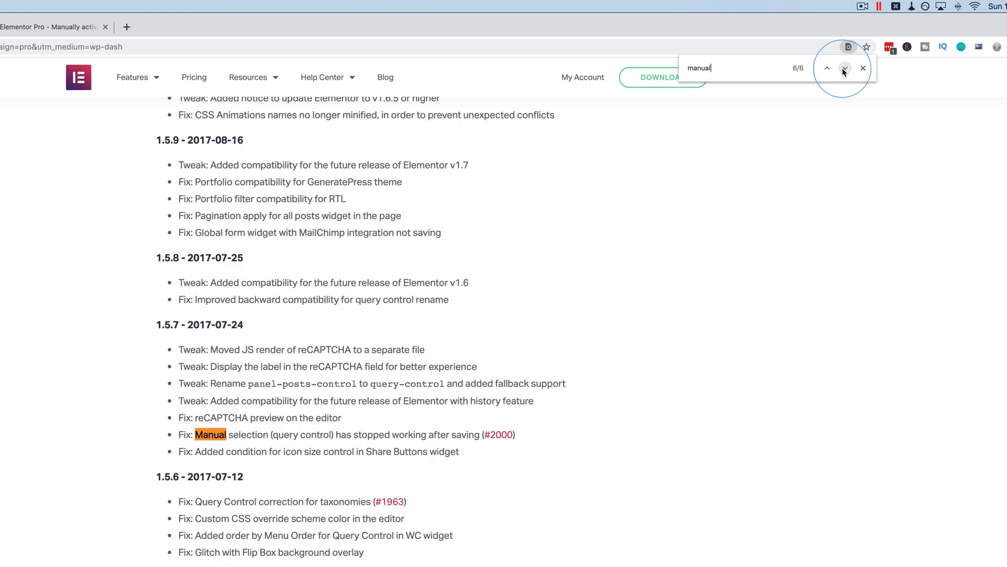
{"action": "left_click", "coordinate": [845, 69]}
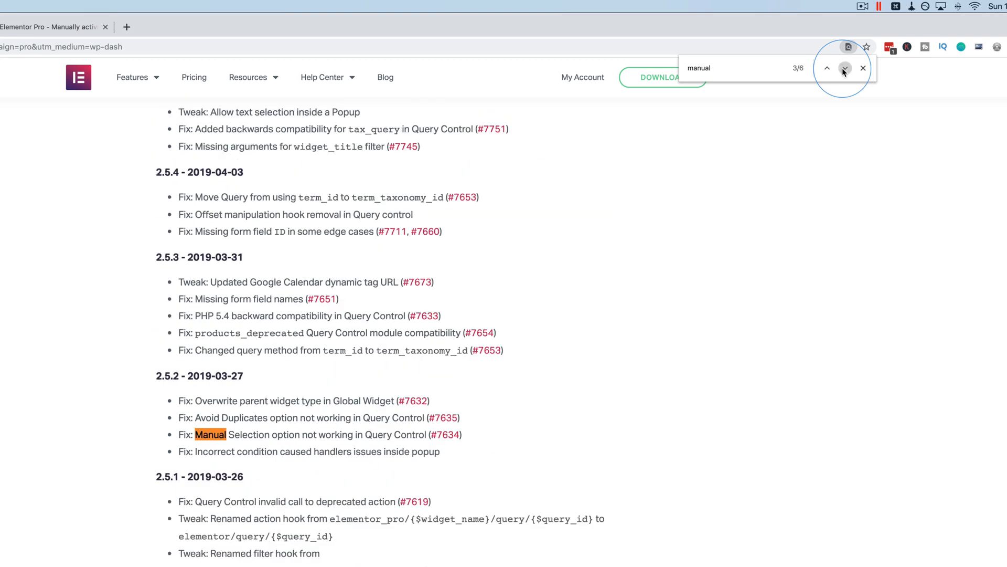
{"action": "left_click", "coordinate": [845, 69]}
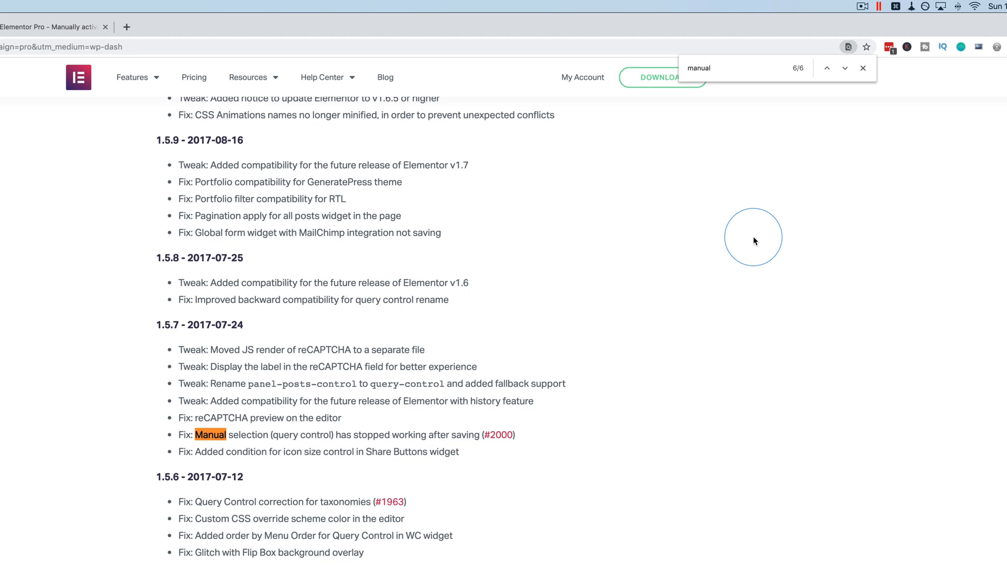
{"action": "mouse_move", "coordinate": [843, 124]}
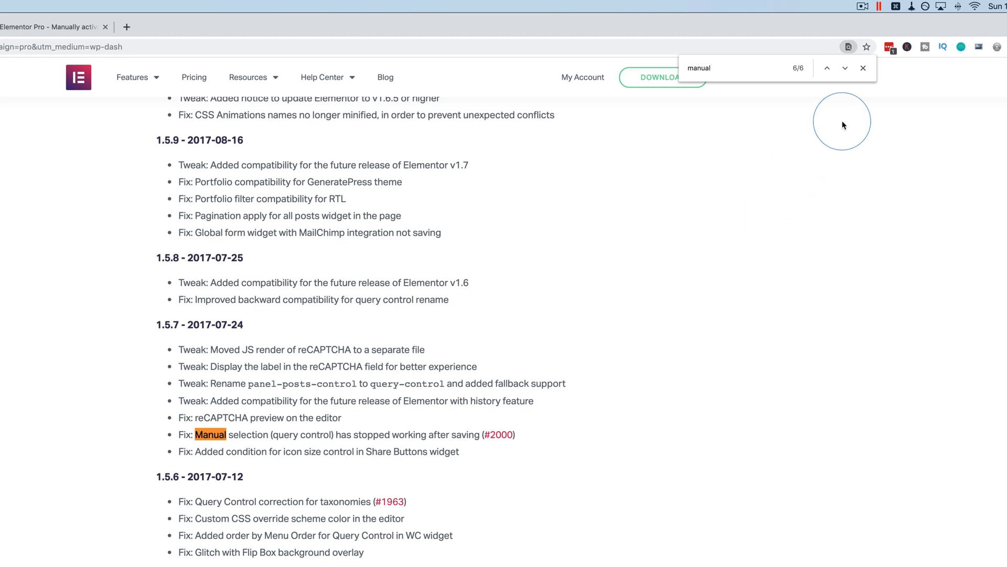
{"action": "left_click", "coordinate": [863, 68]}
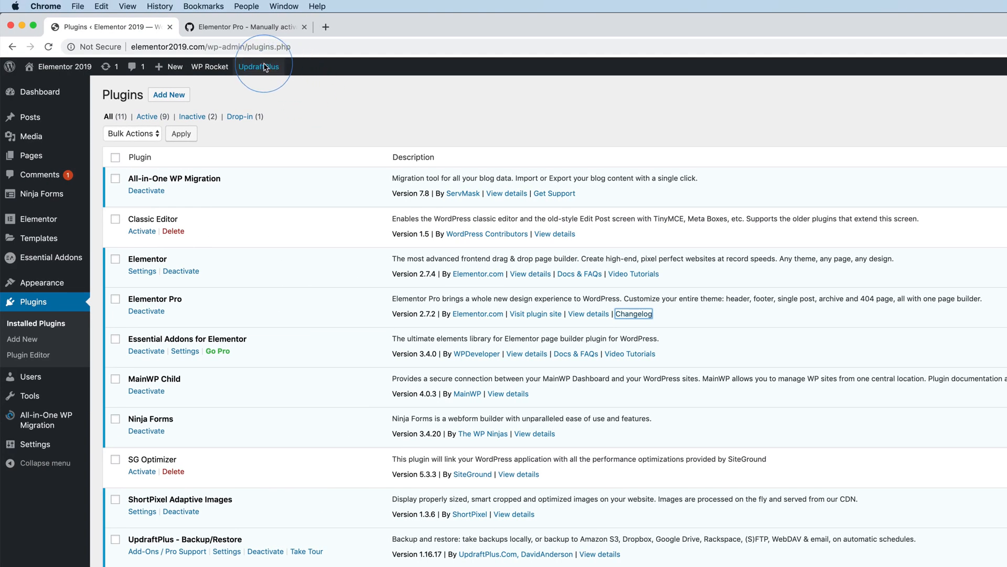
{"action": "mouse_move", "coordinate": [173, 41]}
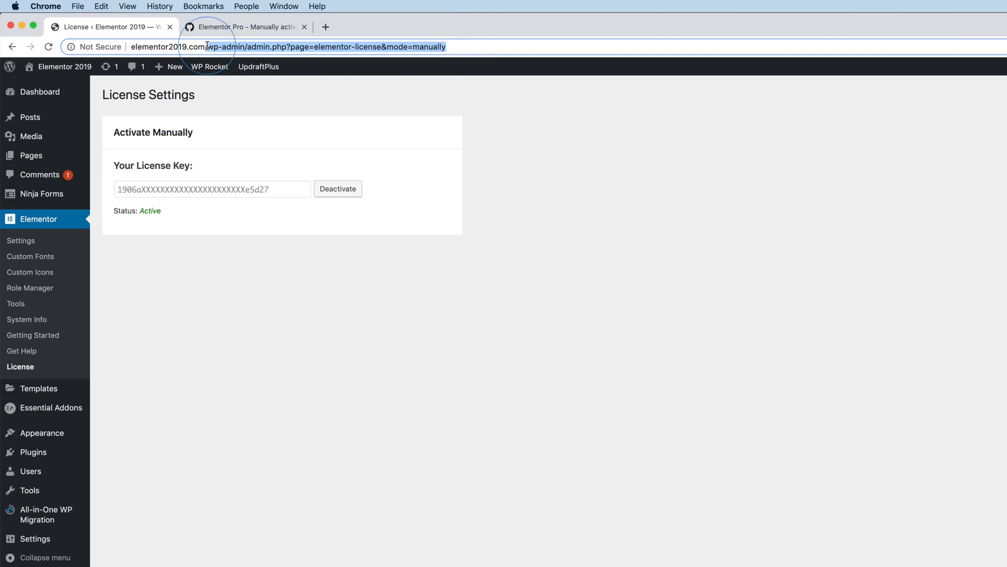
- Compare the GitHub issue's mode=manually path with the license page, which still shows Active
{"action": "left_click", "coordinate": [244, 26]}
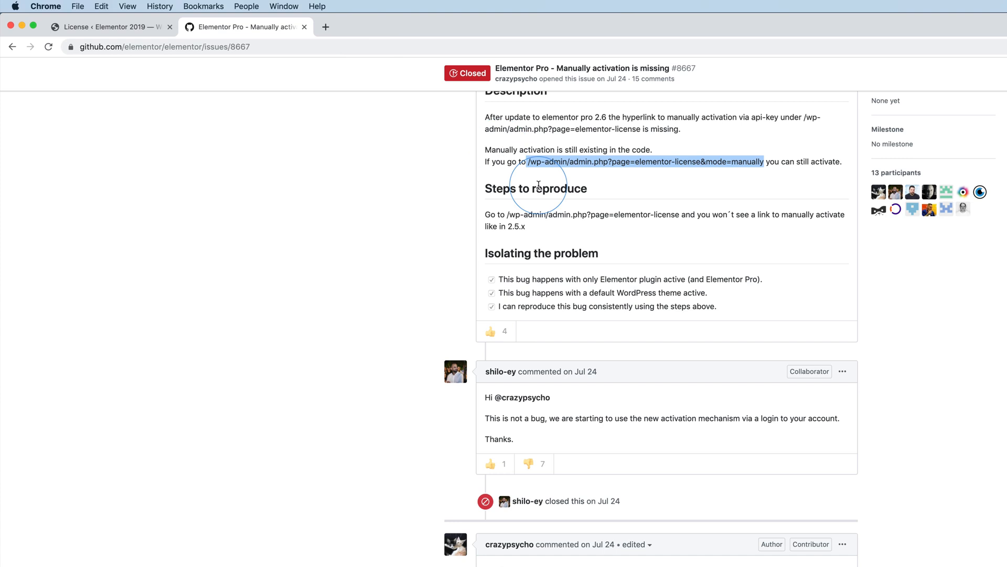
{"action": "left_click", "coordinate": [109, 26]}
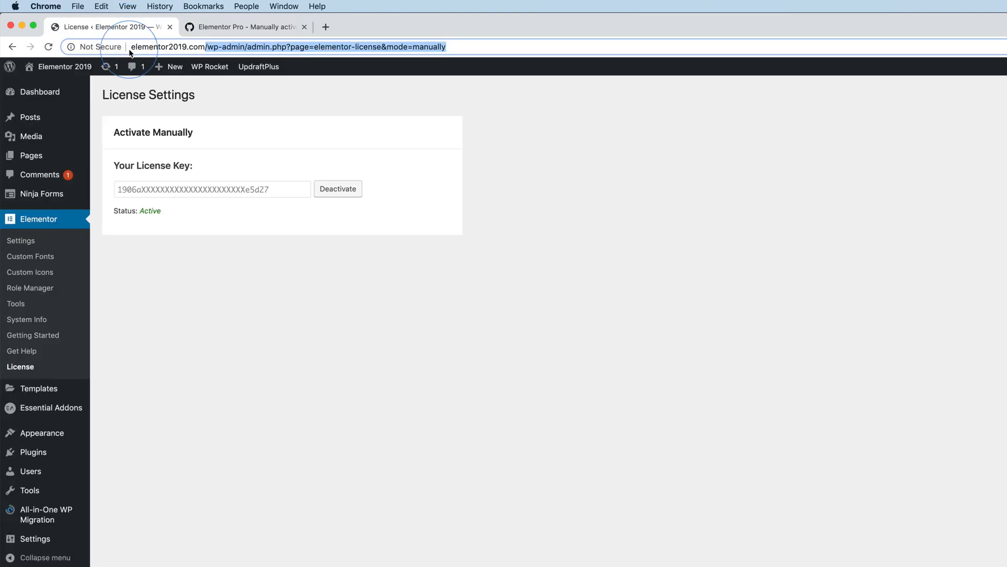
{"action": "mouse_move", "coordinate": [488, 71]}
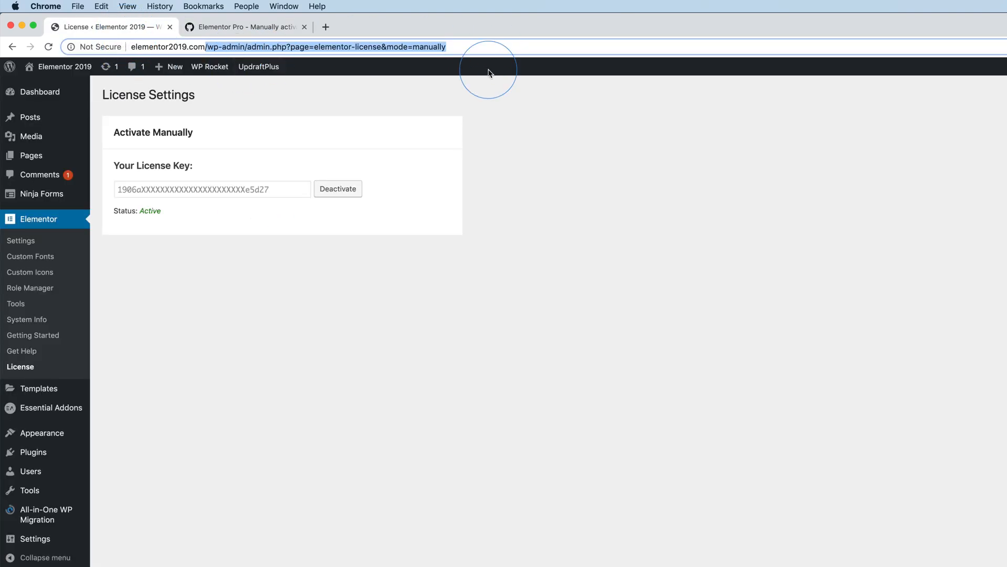